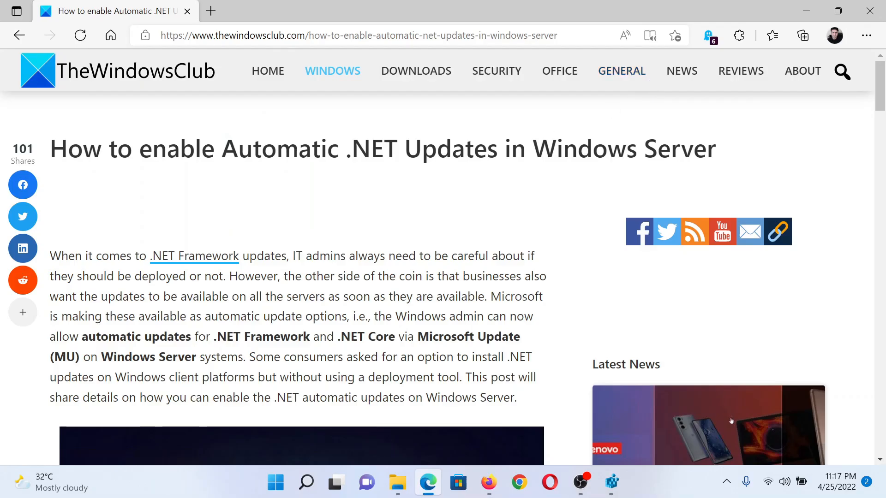
- Scroll the TheWindowsClub article to the 'Using Registry Method' section and its screenshot
left_click_drag(138, 149, 350, 149)
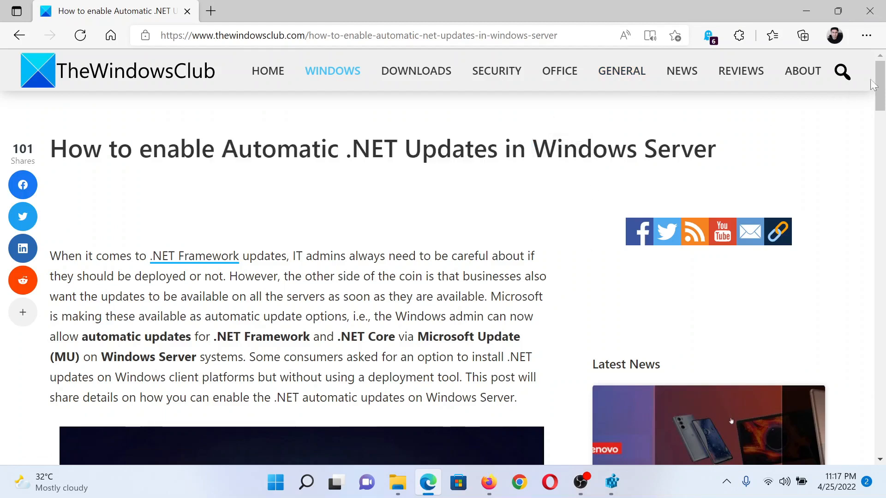
scroll("down", 3)
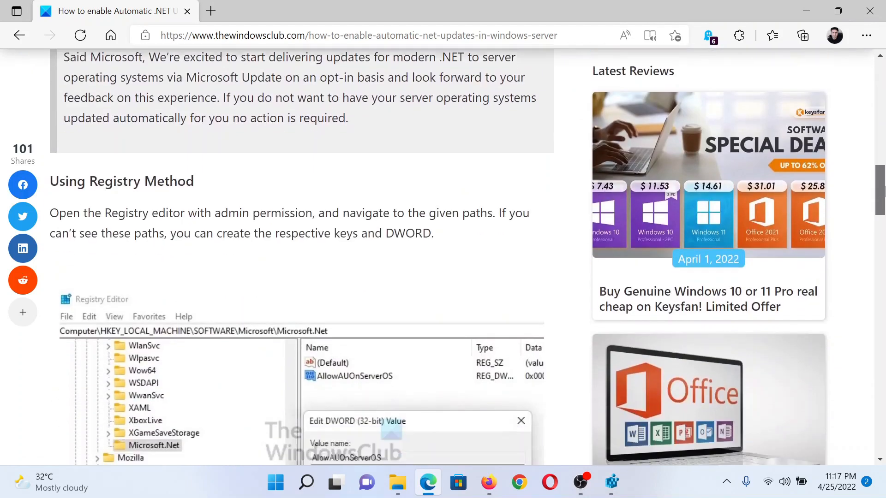
scroll("down", 3)
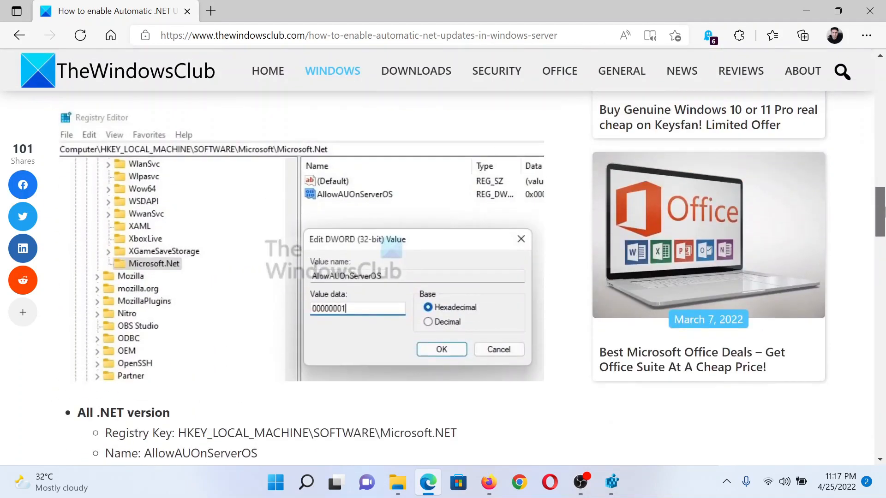
scroll("down", 3)
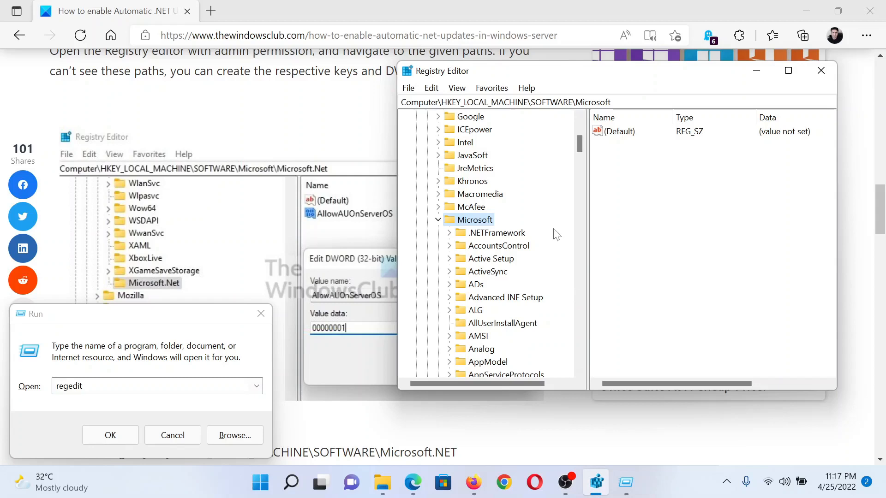
mouse_move(566, 127)
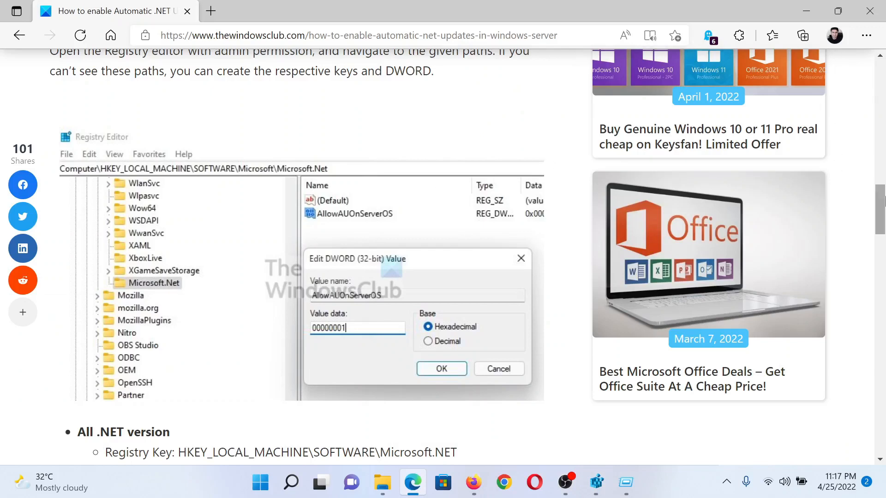
- Scroll the article down to the AllowAUOnServerOS dword 1 key list
scroll("down", 3)
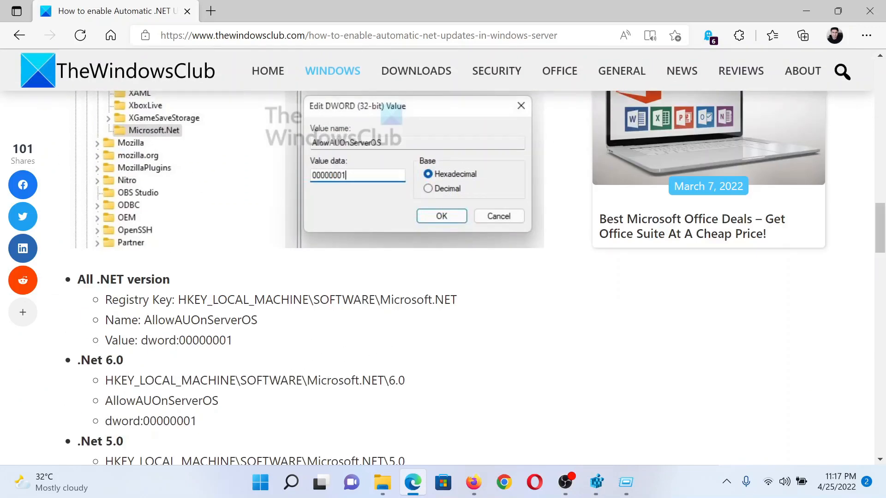
- Copy 'Microsoft.NET' from the article and add a new key under SOFTWARE\Microsoft
double_click(417, 299)
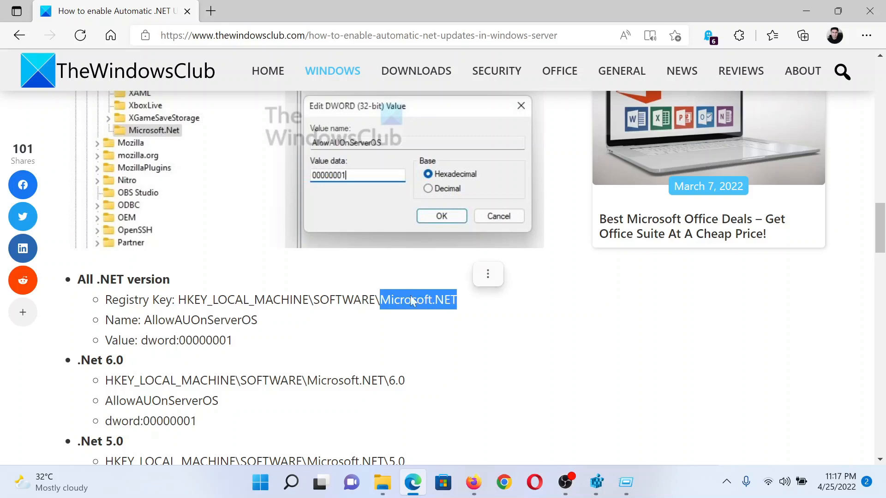
mouse_move(594, 482)
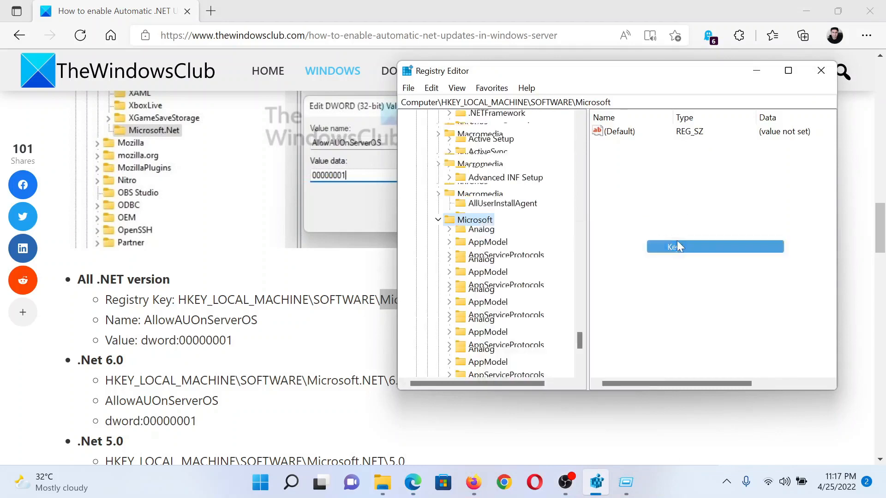
right_click(489, 361)
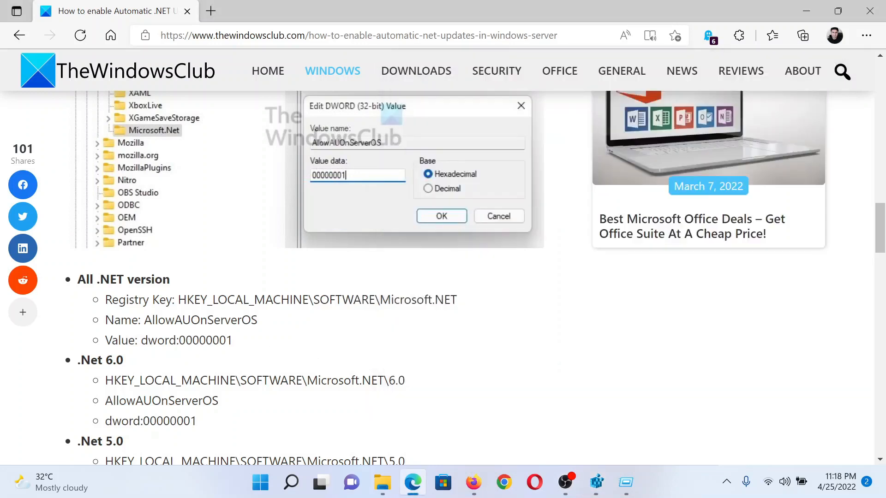
- Create the AllowAUOnServerOS DWORD (32-bit) value in Microsoft.NET and open its editor
double_click(200, 319)
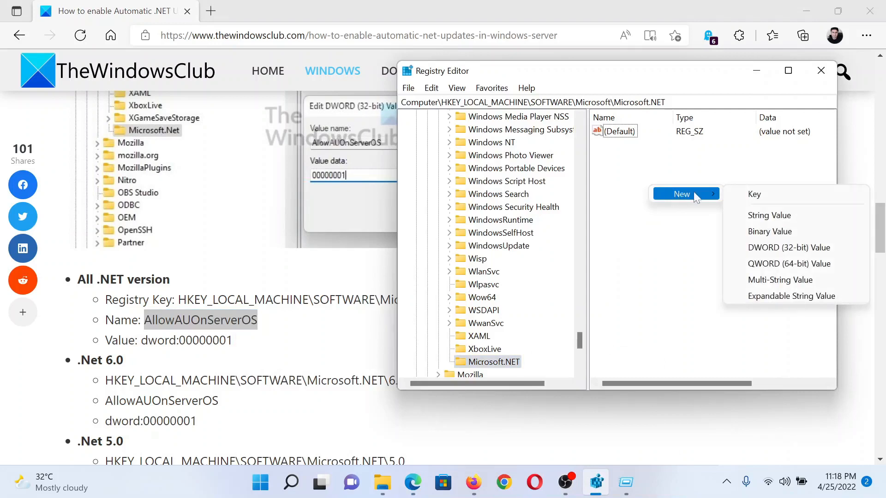
left_click(788, 247)
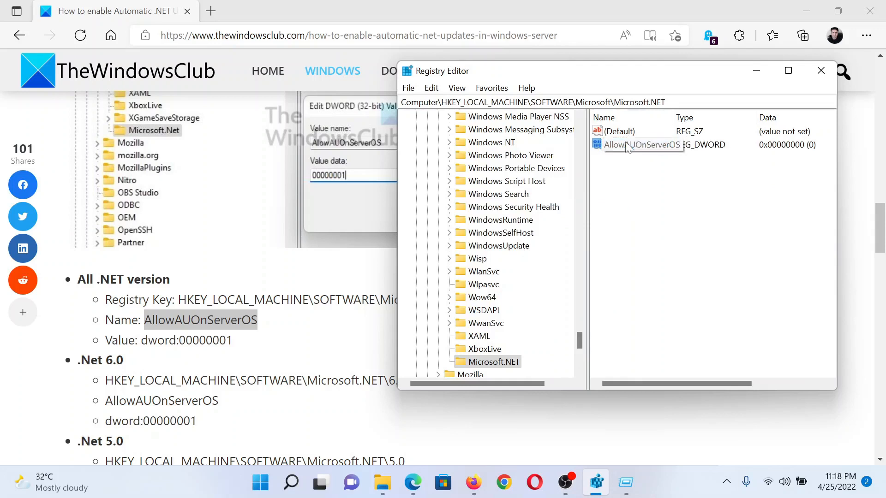
double_click(641, 144)
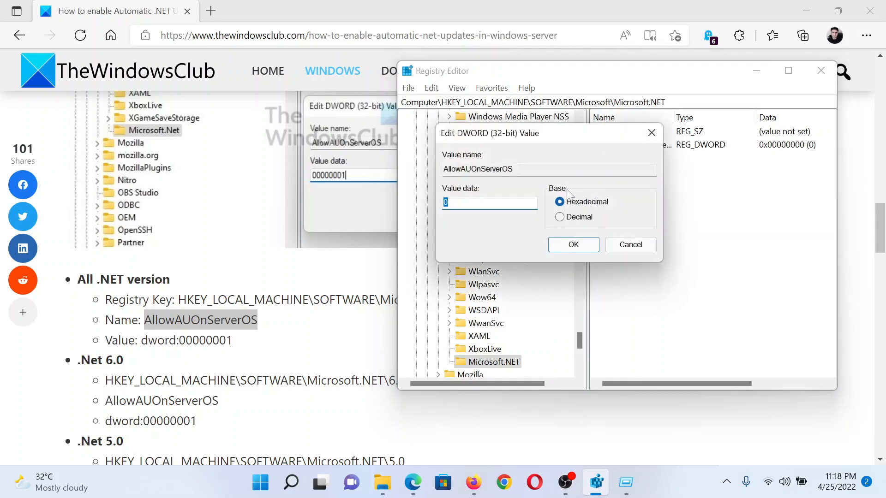
- Enter 1 as AllowAUOnServerOS value data and confirm
left_click(571, 244)
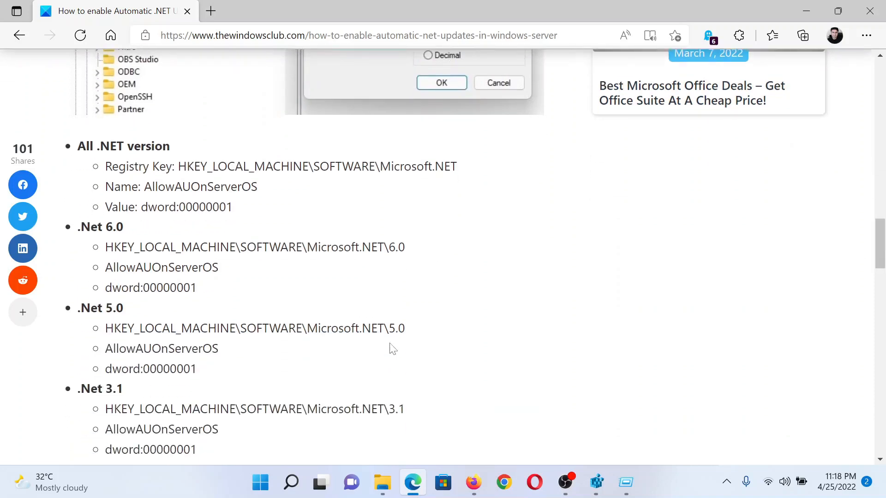
mouse_move(463, 386)
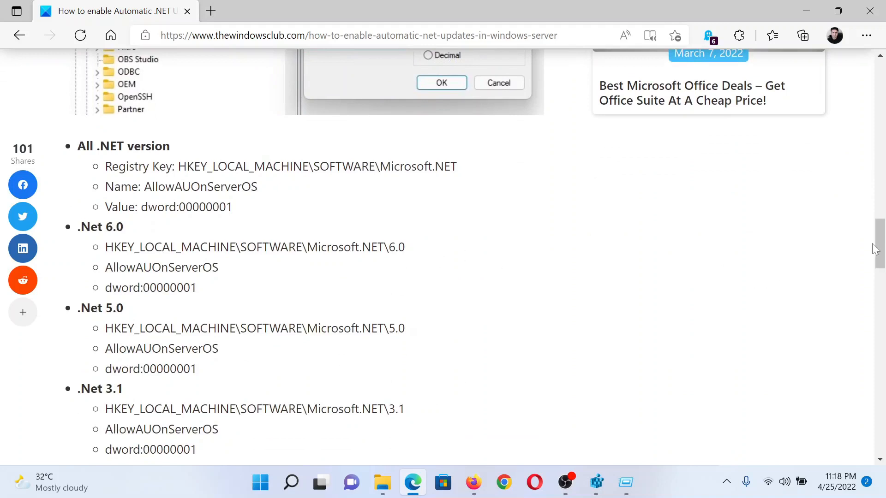
- Scroll the Edge article back up to its title and introduction
scroll("up", 3)
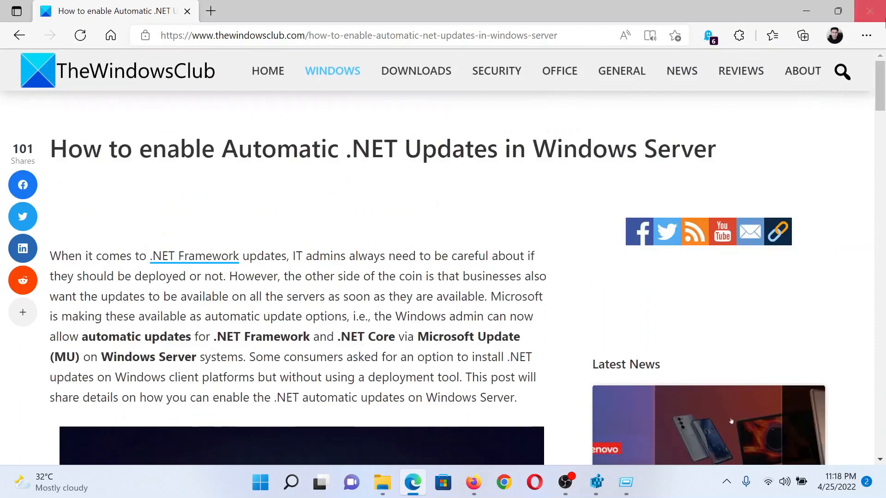